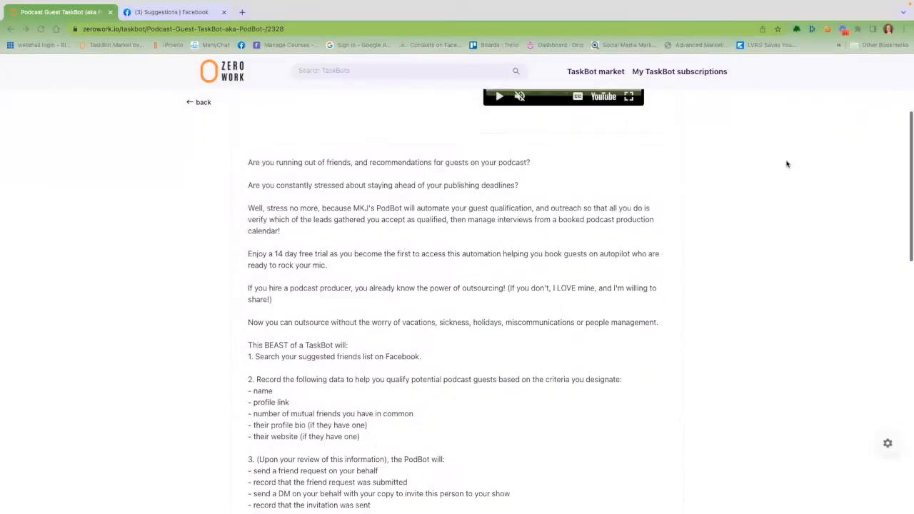
Switch to the Facebook tab showing the Friends Suggestions page
scroll("down", 3)
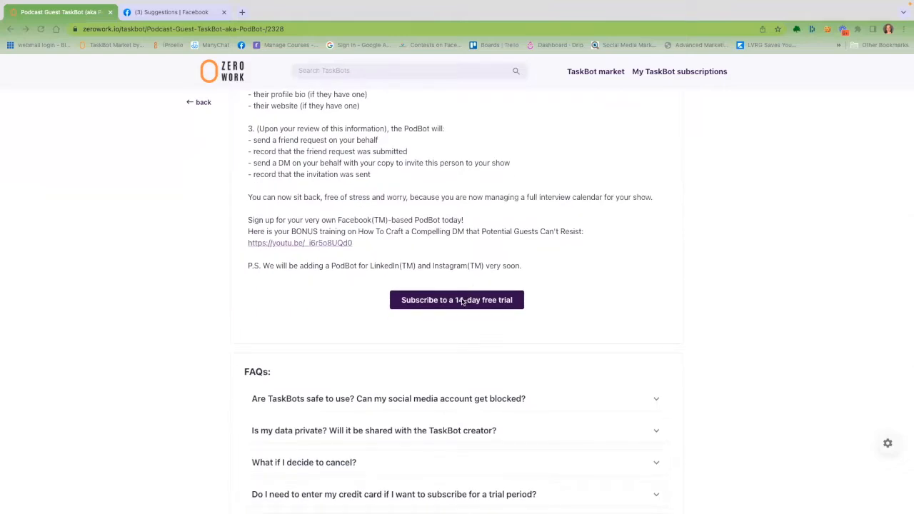
left_click(171, 12)
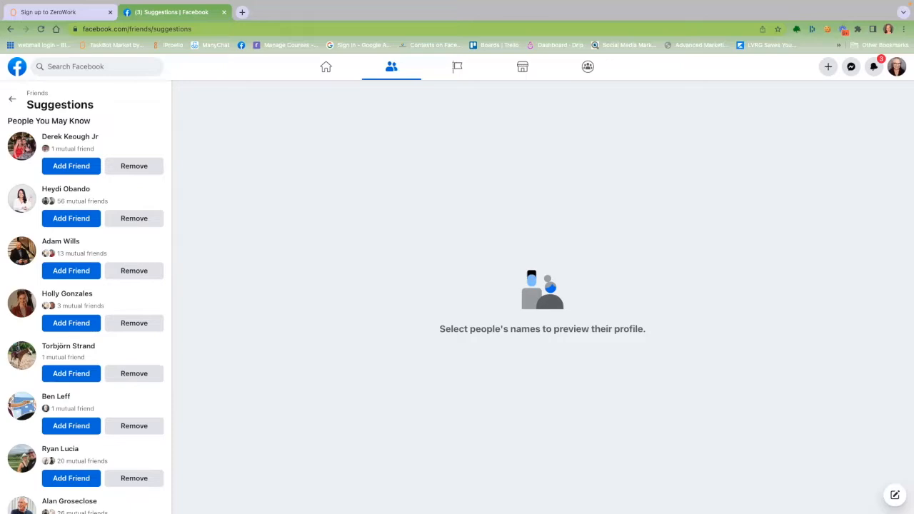
mouse_move(517, 197)
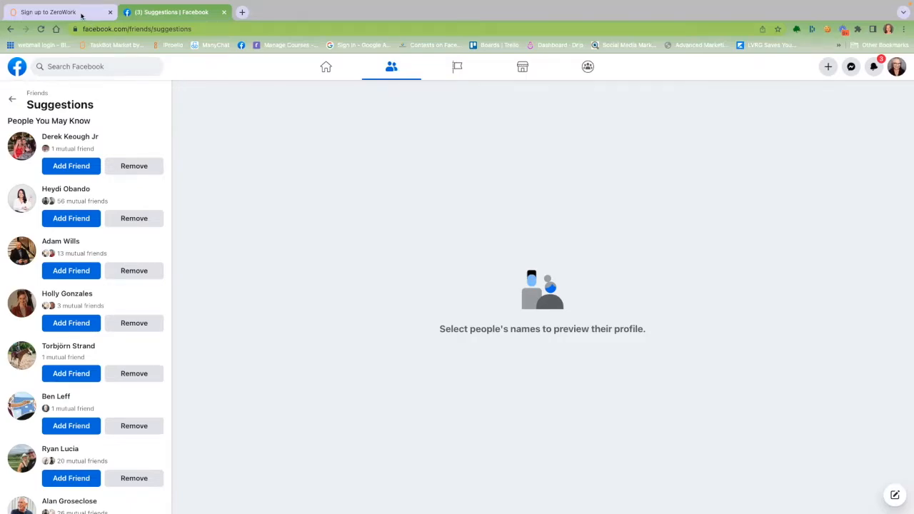
Return to the Suggested friends table and mark Gabriel's Qualified cell as 'yes'
left_click(57, 12)
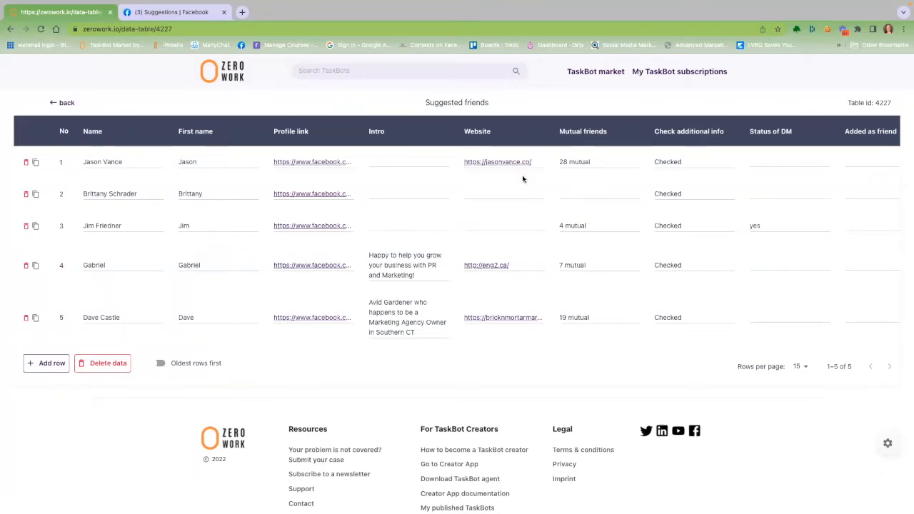
double_click(574, 162)
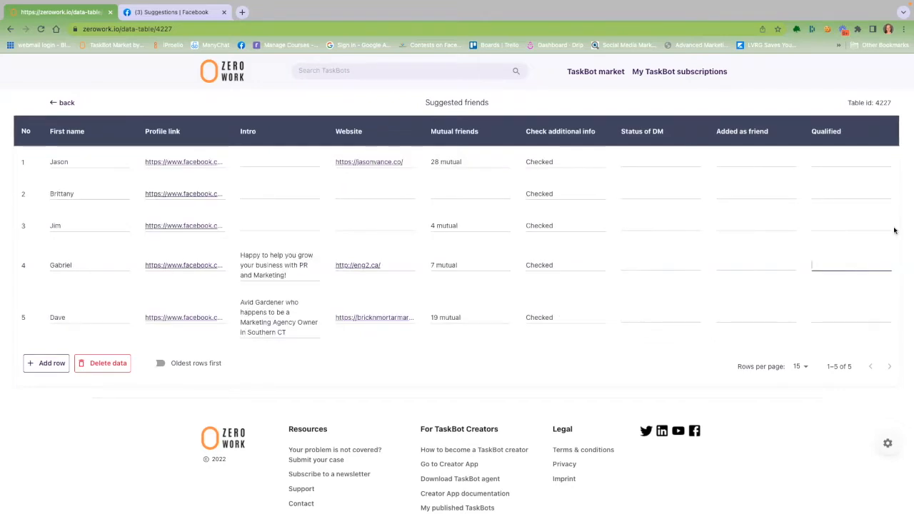
type("yes")
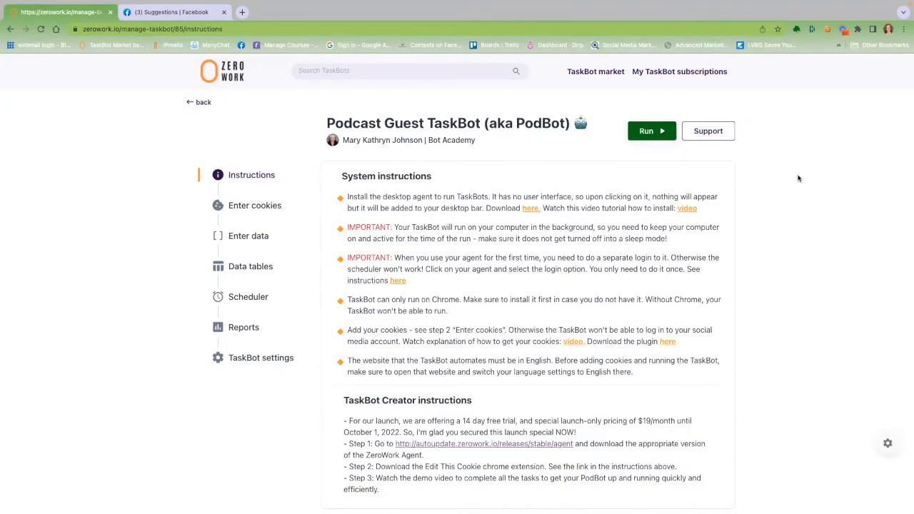
mouse_move(434, 192)
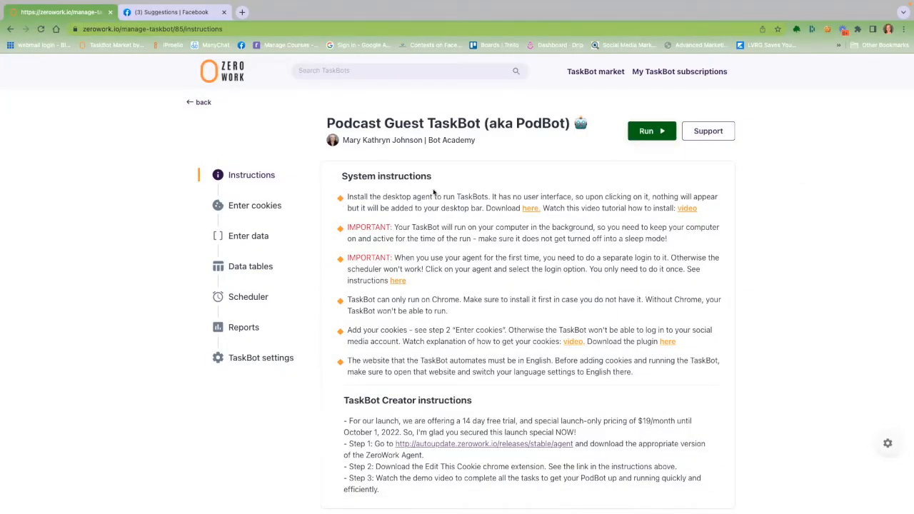
left_click_drag(347, 197, 699, 208)
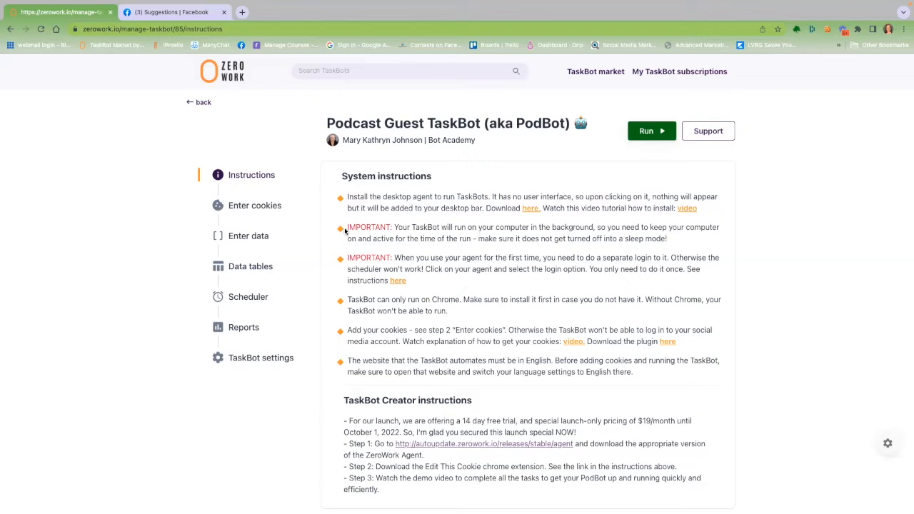
left_click_drag(347, 228, 669, 238)
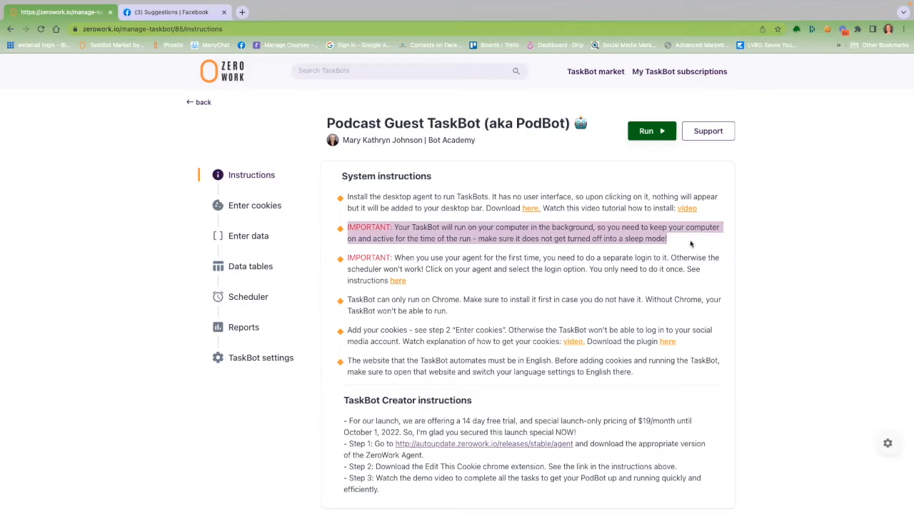
mouse_move(688, 242)
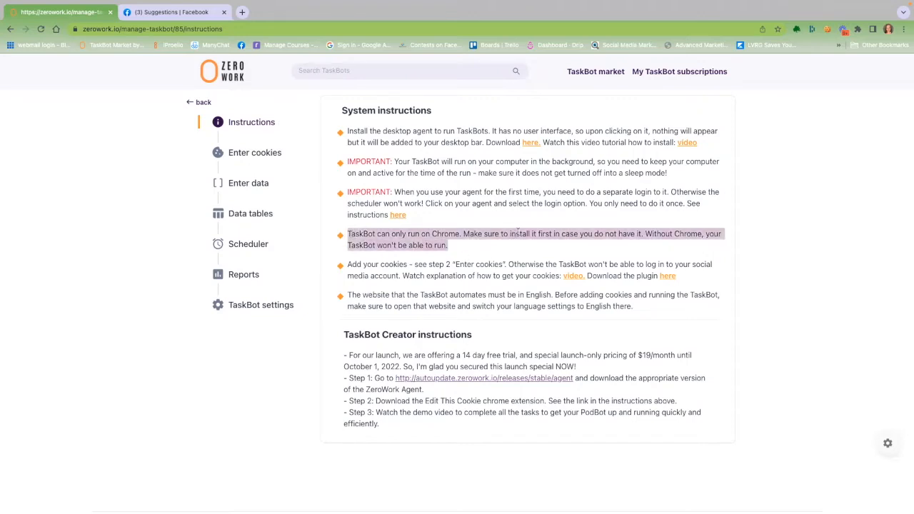
mouse_move(548, 229)
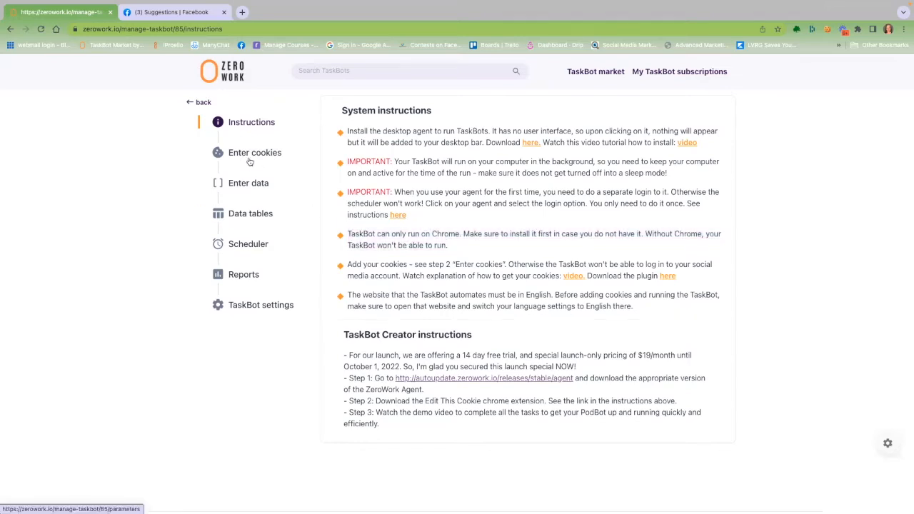
Show the Enter cookies section with the saved Facebook cookie session
left_click(254, 151)
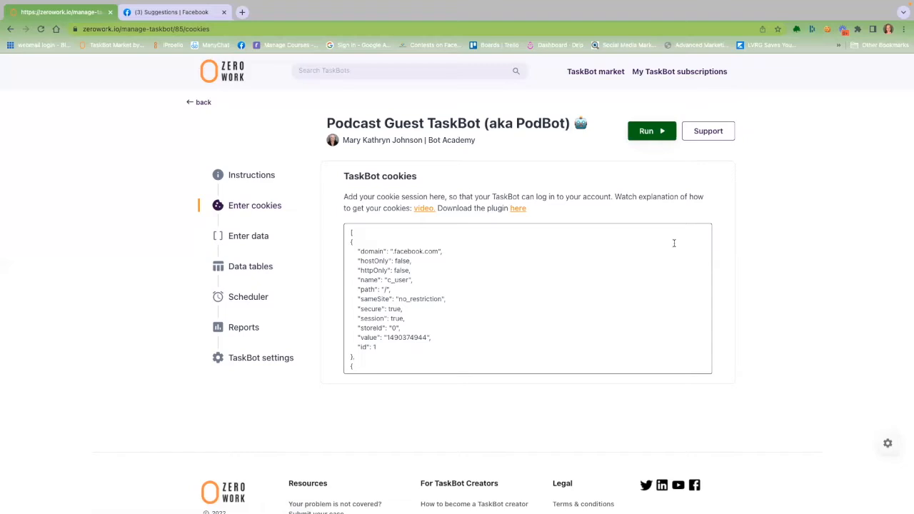
mouse_move(331, 214)
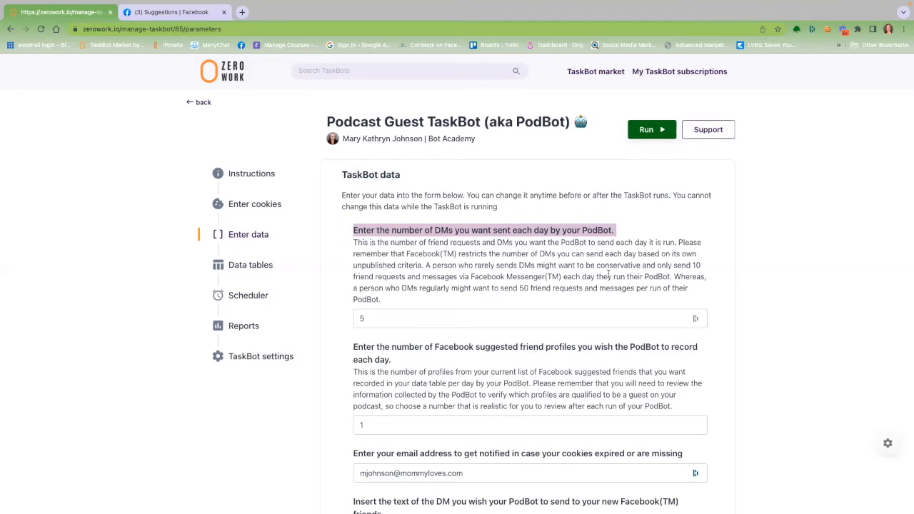
mouse_move(650, 260)
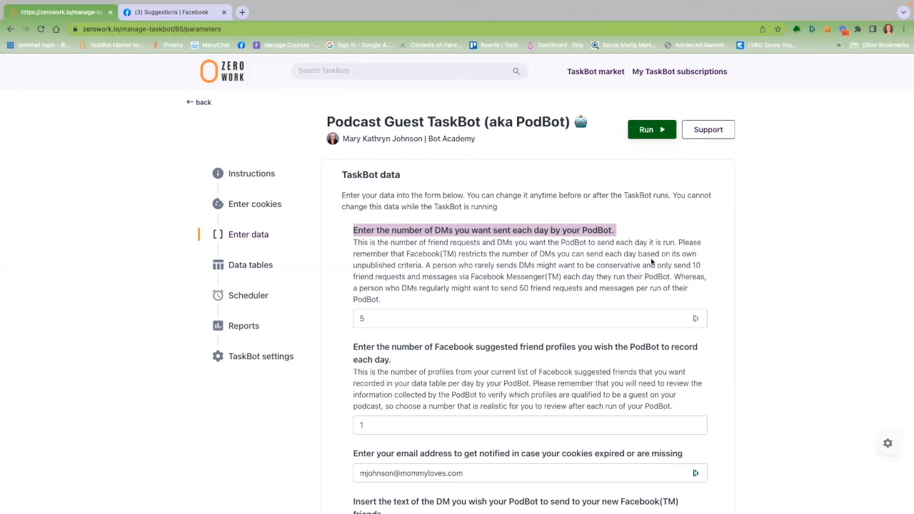
scroll("down", 3)
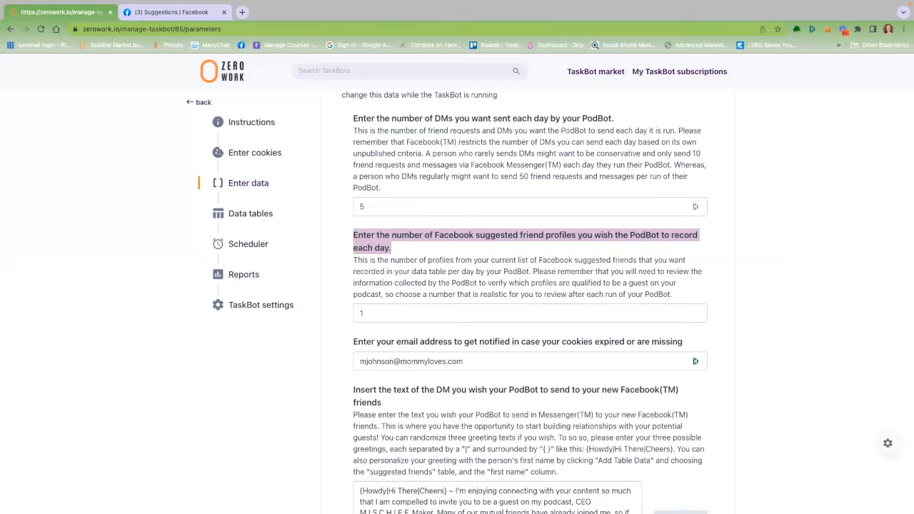
scroll("down", 3)
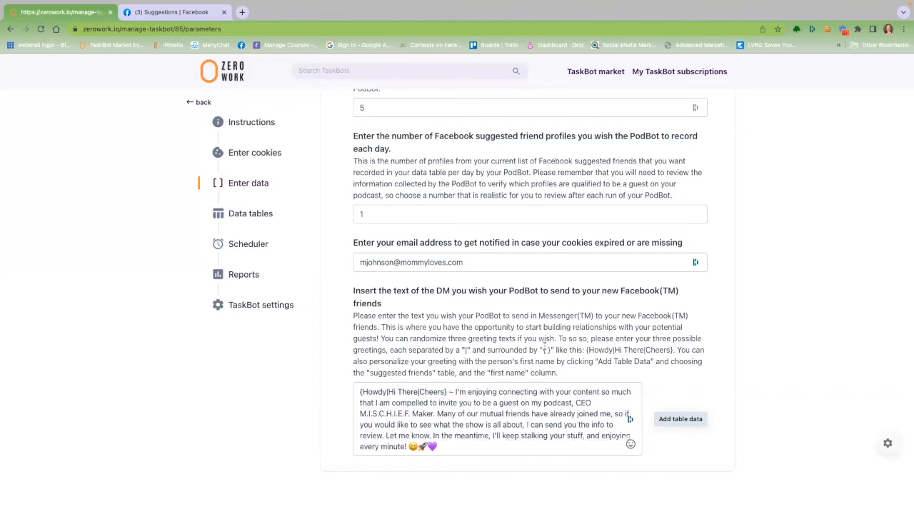
scroll("down", 3)
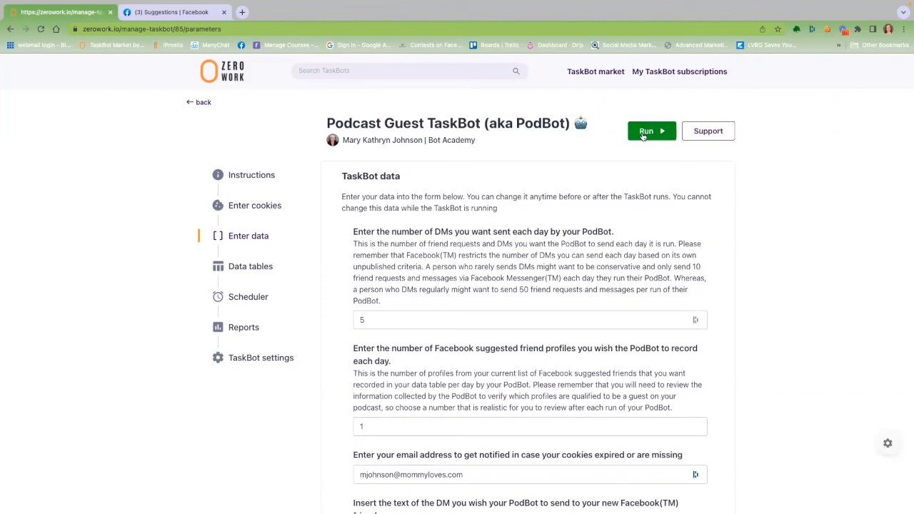
mouse_move(643, 138)
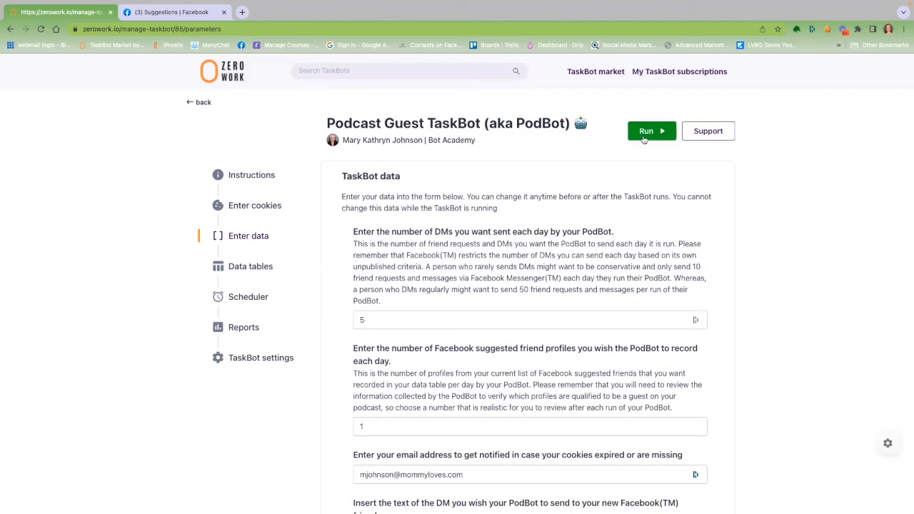